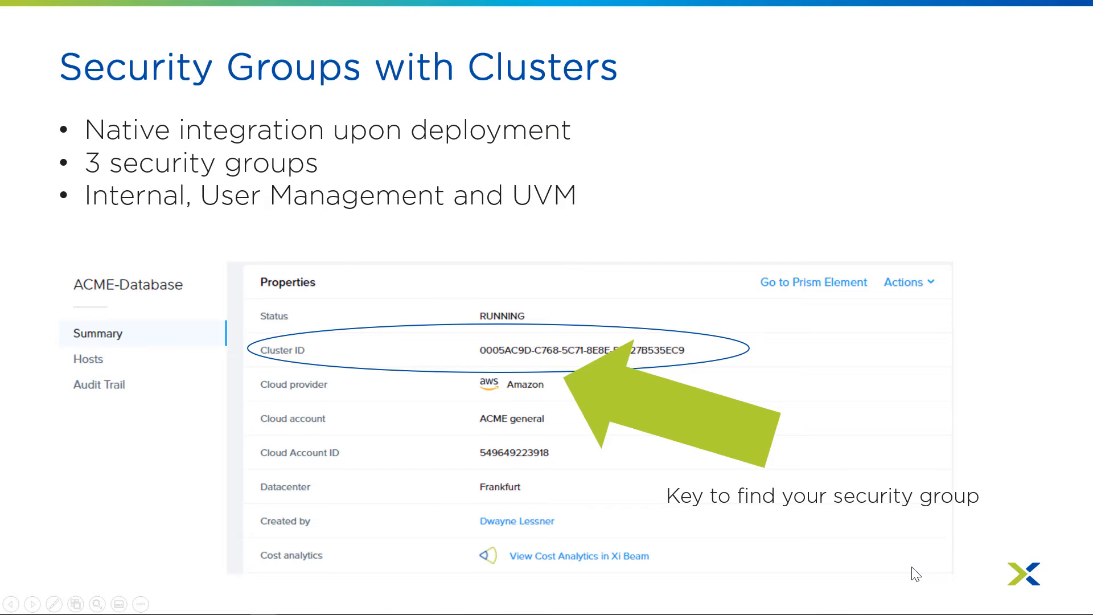
{"action": "mouse_move", "coordinate": [79, 42]}
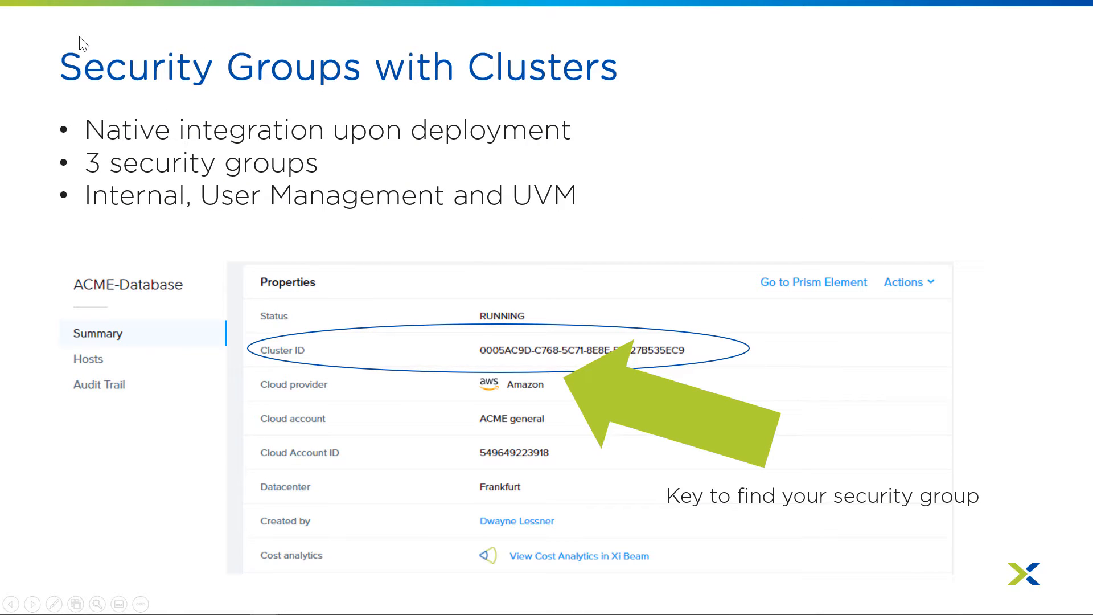
{"action": "mouse_move", "coordinate": [143, 53]}
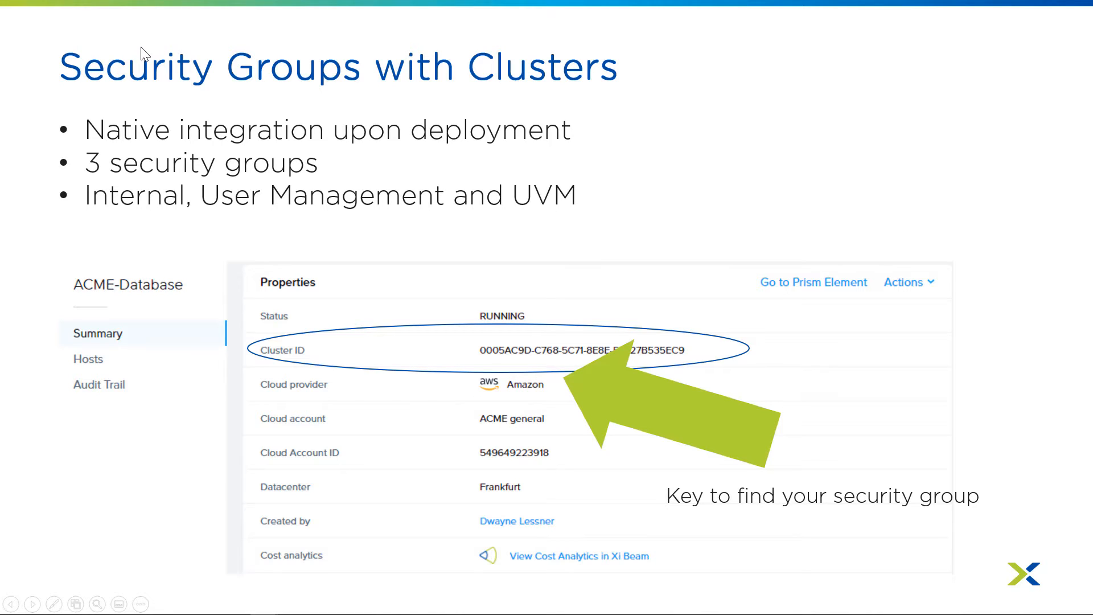
{"action": "mouse_move", "coordinate": [237, 289]}
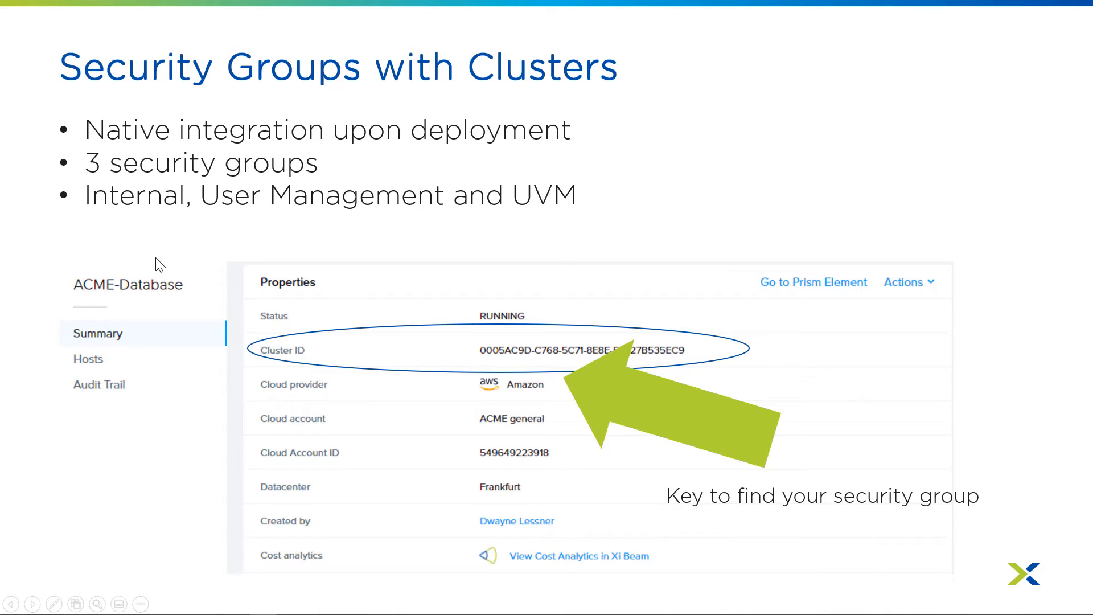
{"action": "mouse_move", "coordinate": [204, 337]}
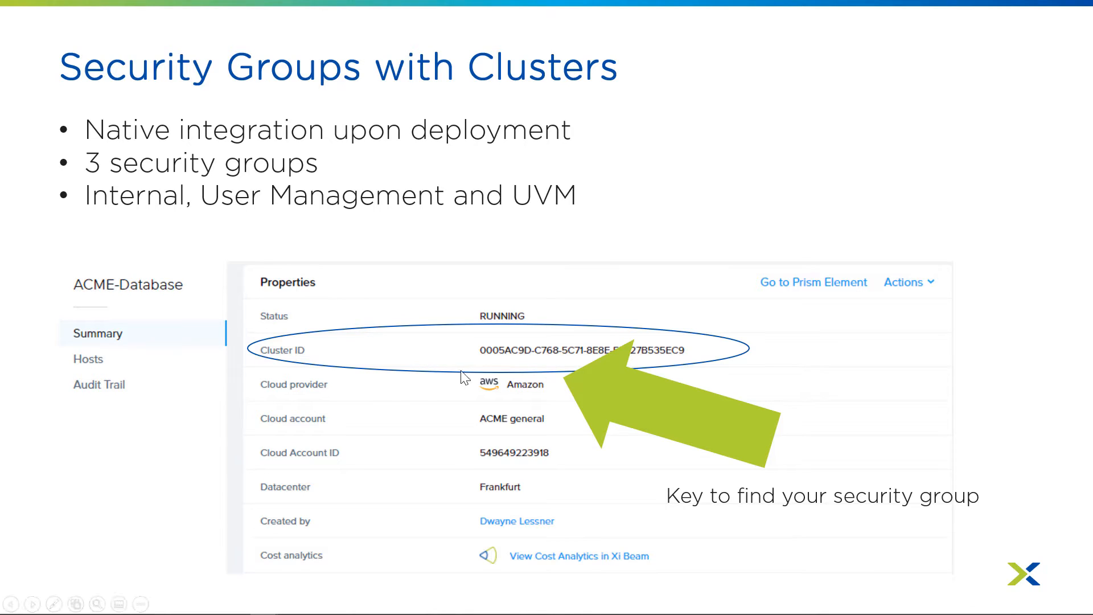
{"action": "mouse_move", "coordinate": [611, 354]}
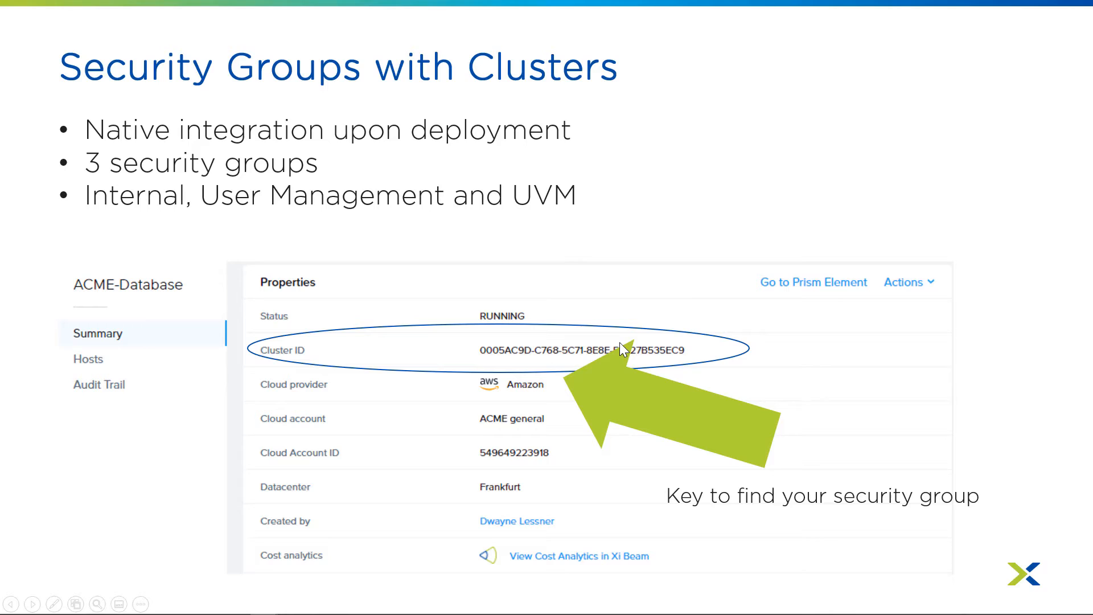
{"action": "mouse_move", "coordinate": [383, 349]}
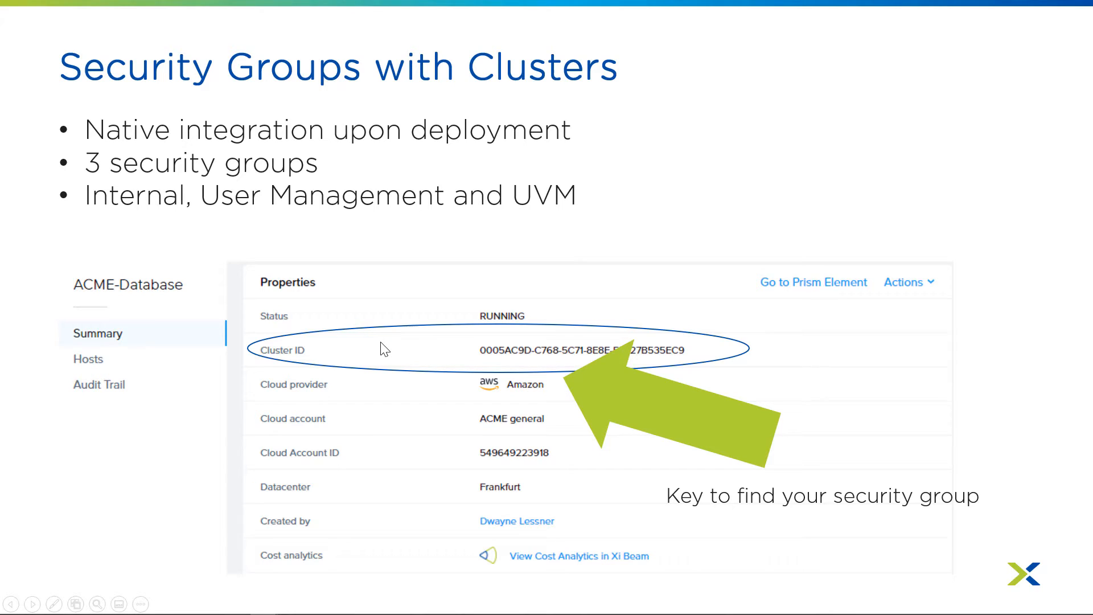
{"action": "mouse_move", "coordinate": [676, 250]}
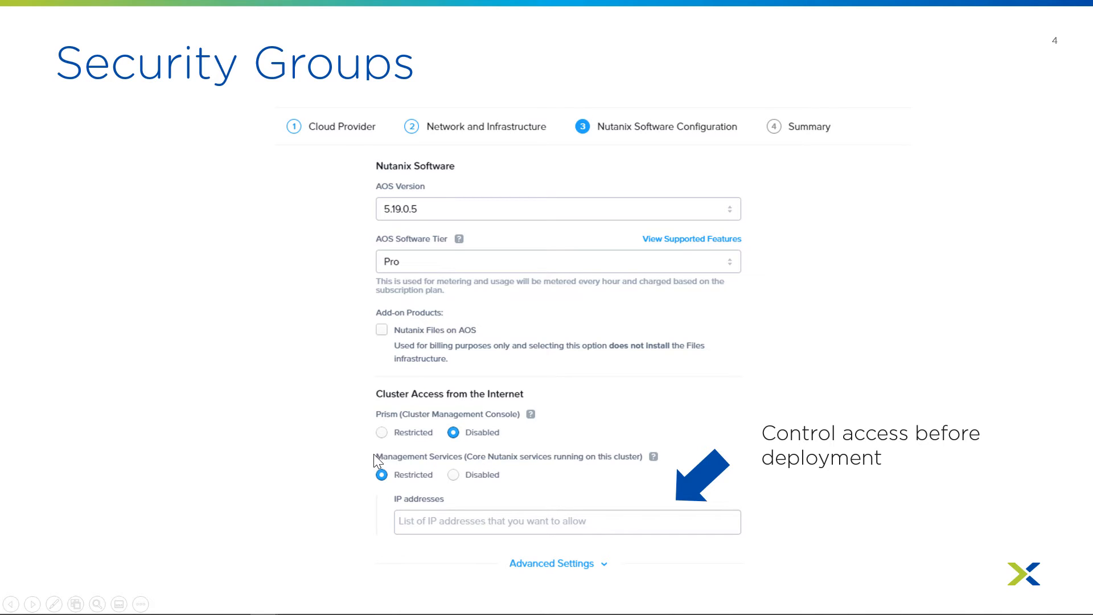
{"action": "mouse_move", "coordinate": [427, 525]}
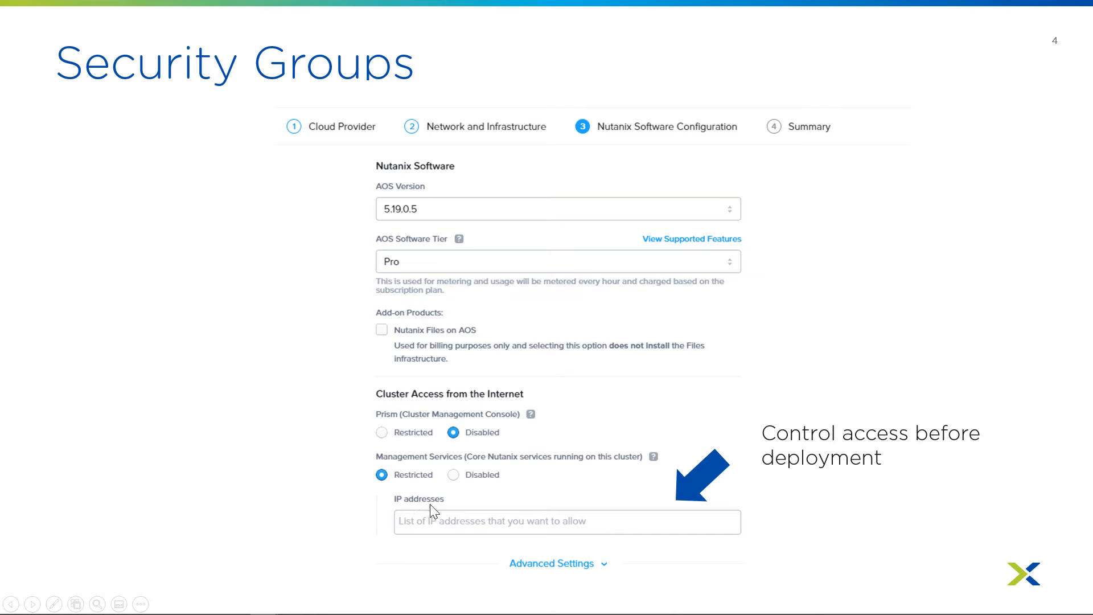
{"action": "mouse_move", "coordinate": [420, 523]}
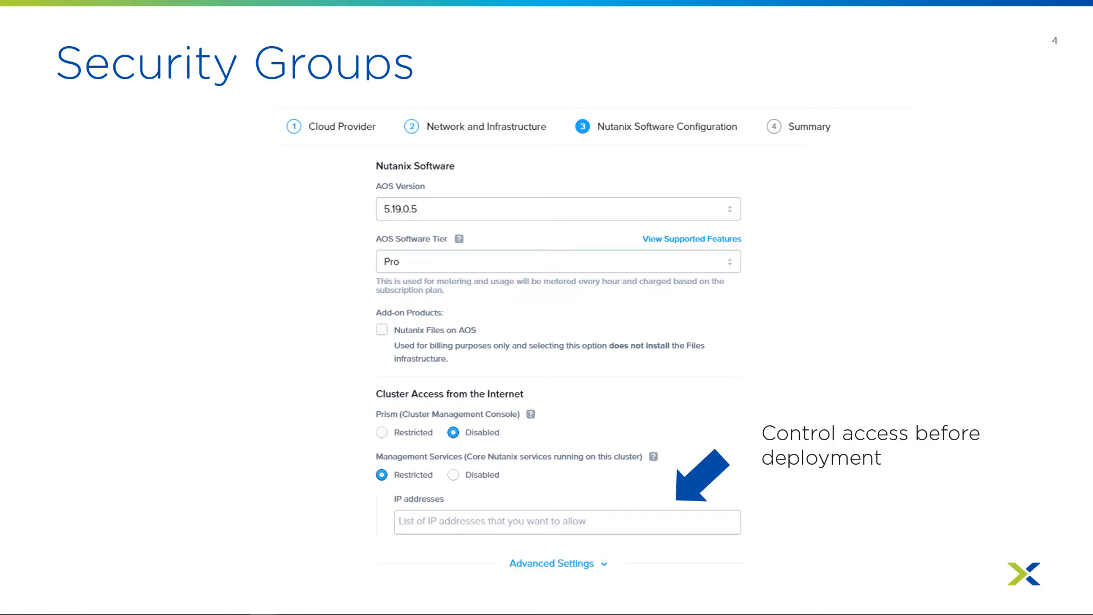
Step: Advance the slide show from Security Groups to the node subnet diagram on slide 5
{"action": "key", "text": "right"}
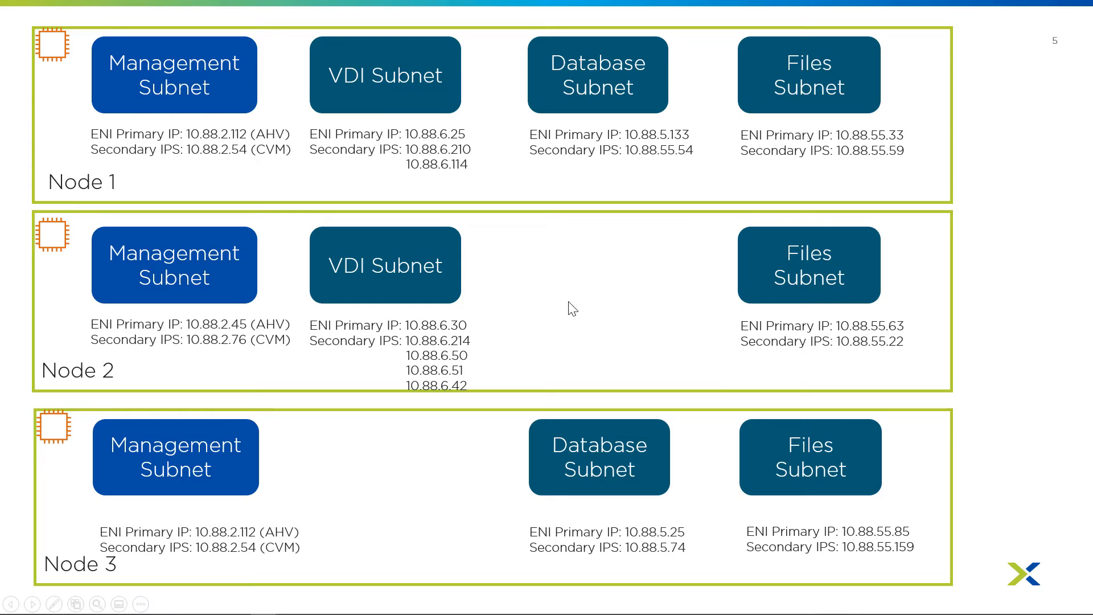
{"action": "mouse_move", "coordinate": [365, 144]}
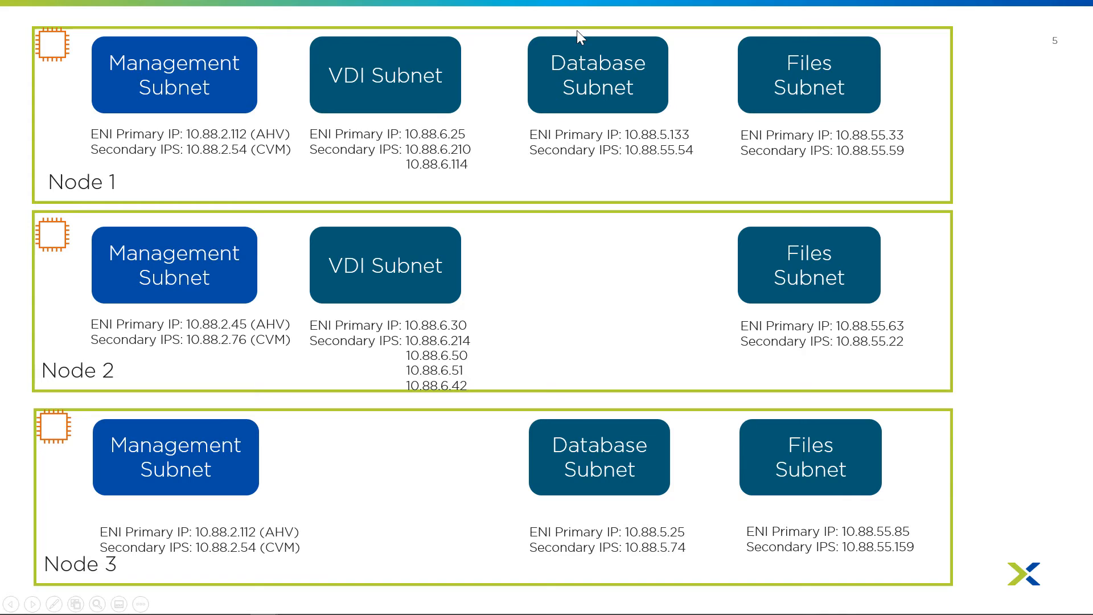
{"action": "mouse_move", "coordinate": [647, 77]}
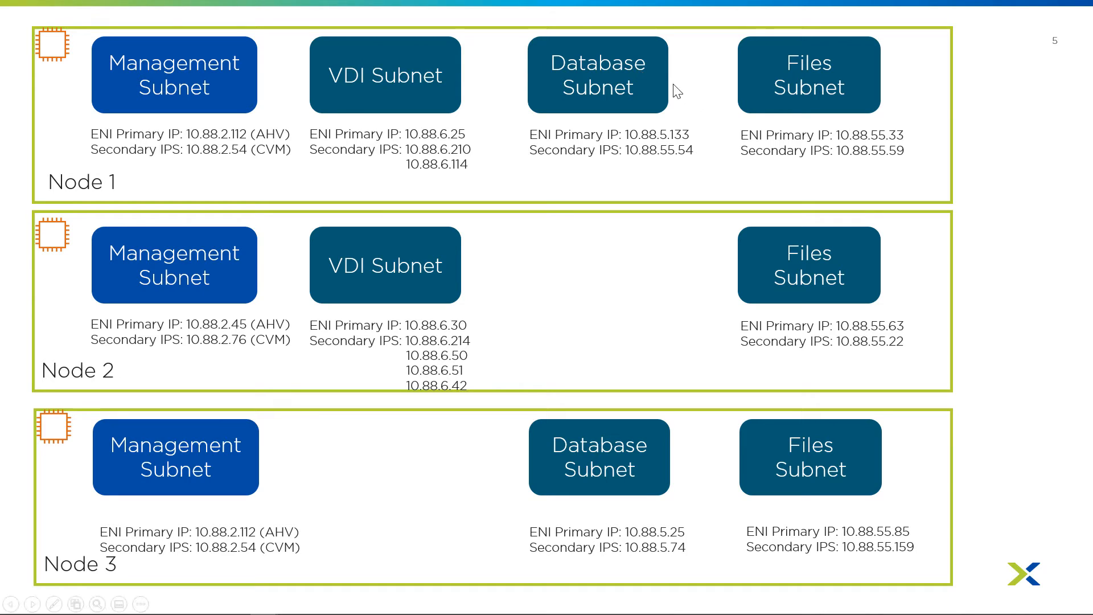
{"action": "mouse_move", "coordinate": [641, 468]}
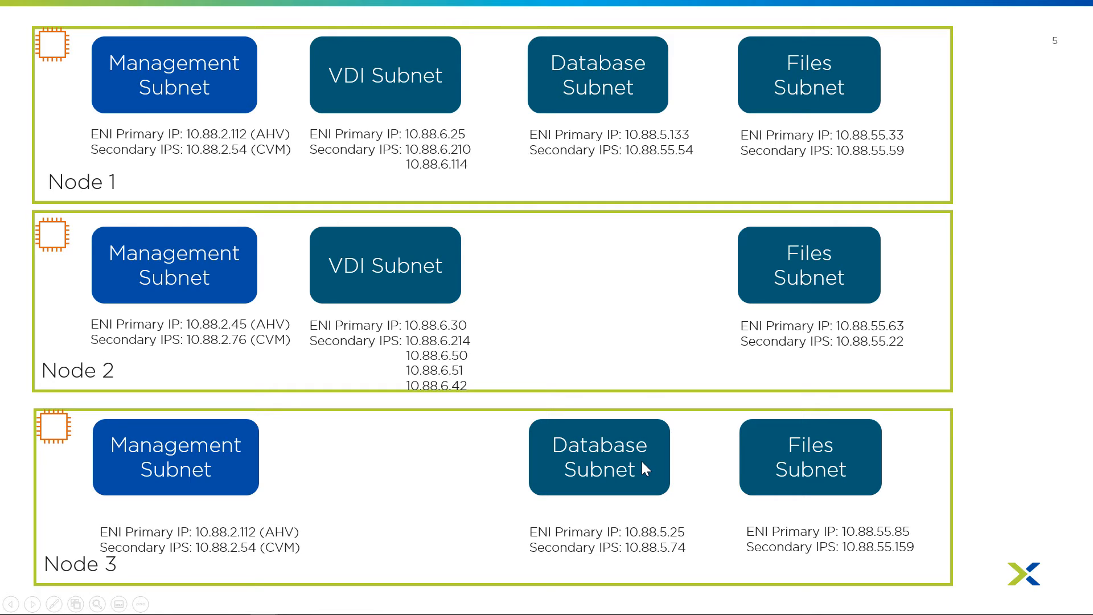
{"action": "mouse_move", "coordinate": [635, 433]}
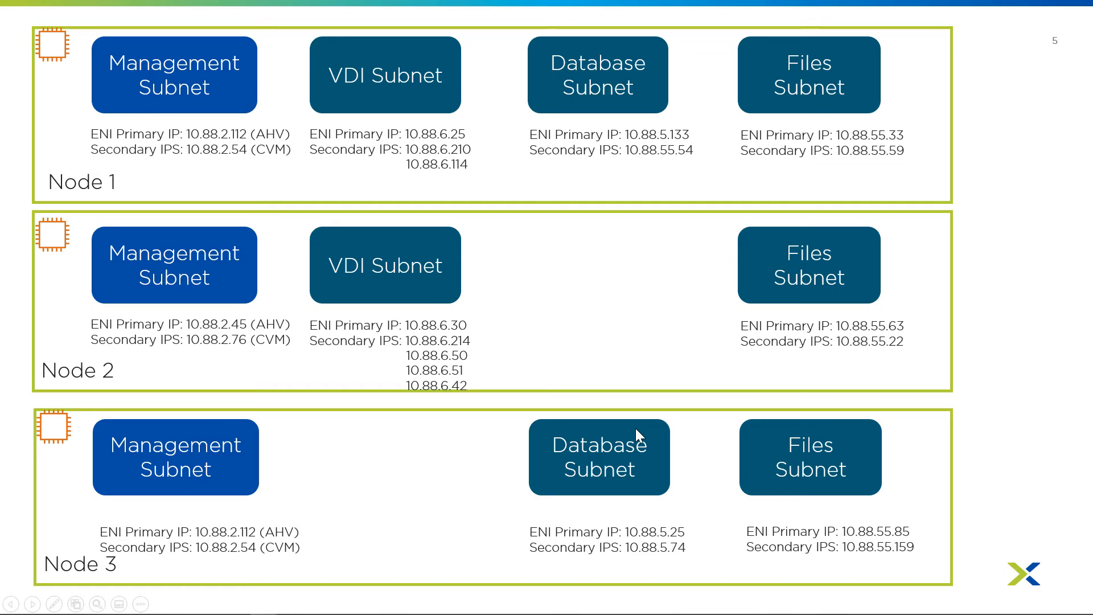
{"action": "mouse_move", "coordinate": [602, 263]}
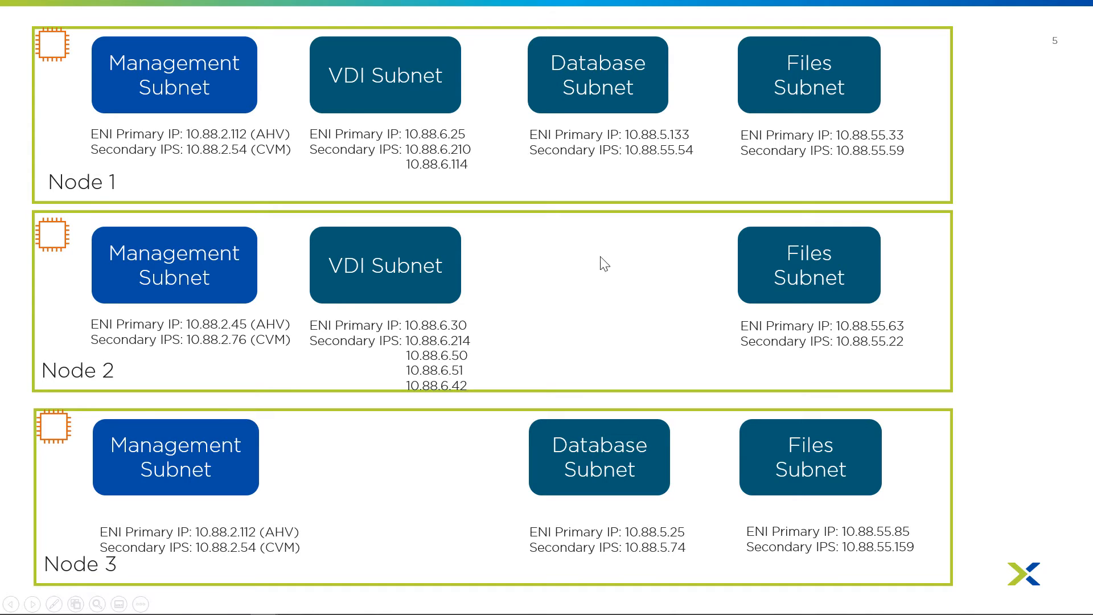
{"action": "mouse_move", "coordinate": [576, 296]}
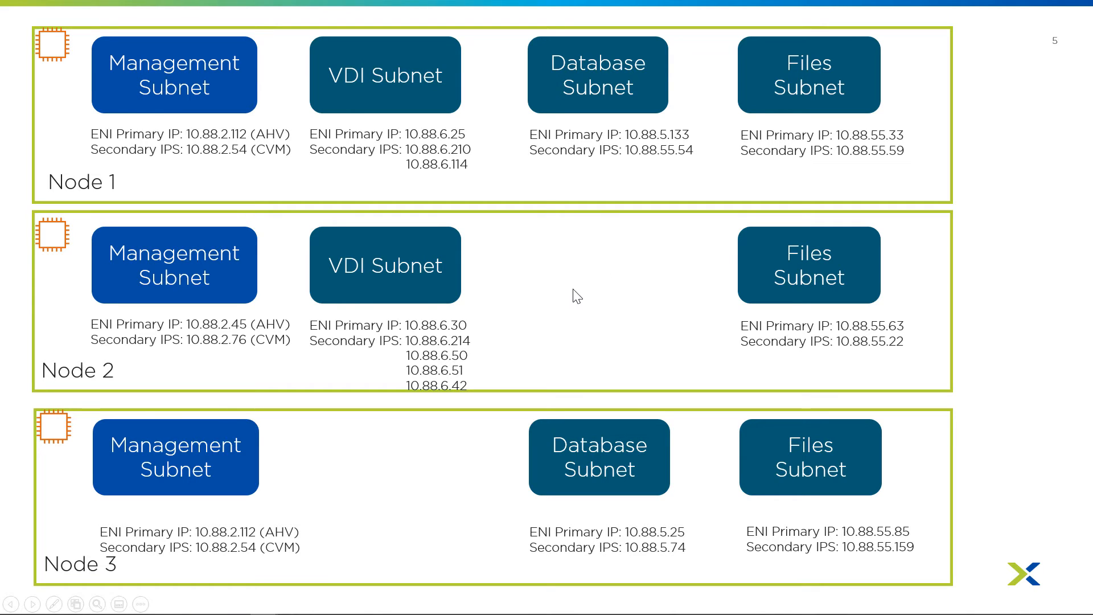
{"action": "mouse_move", "coordinate": [565, 328]}
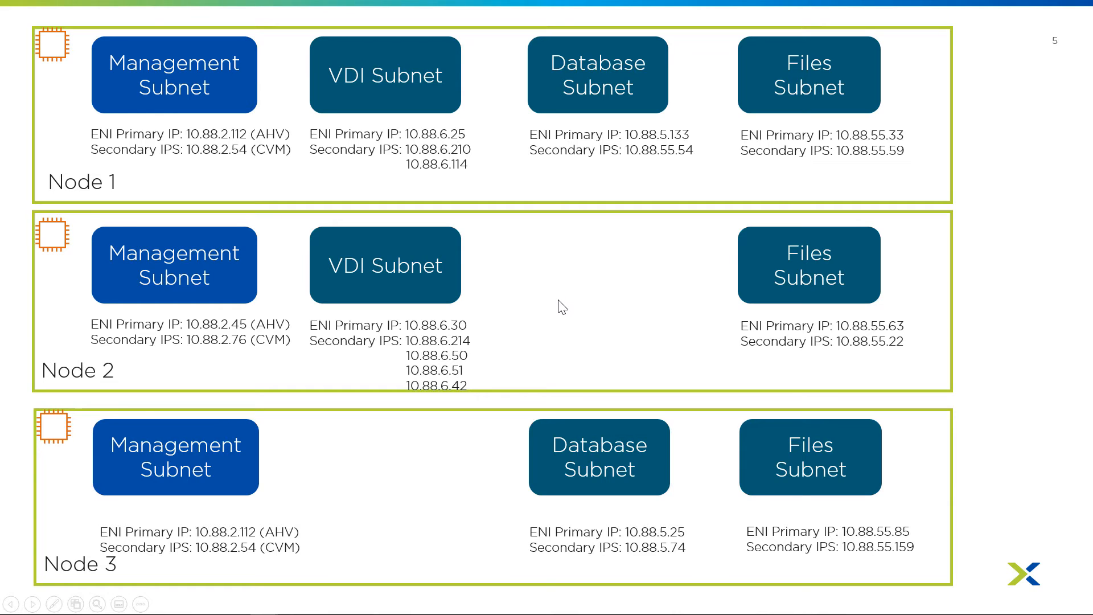
{"action": "mouse_move", "coordinate": [560, 314]}
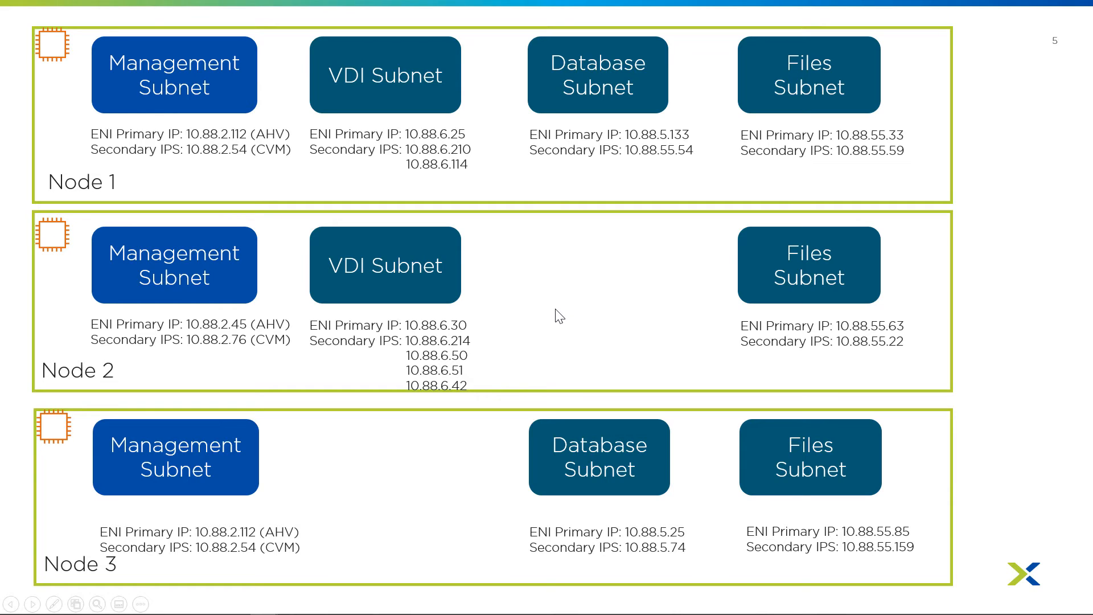
{"action": "mouse_move", "coordinate": [578, 294]}
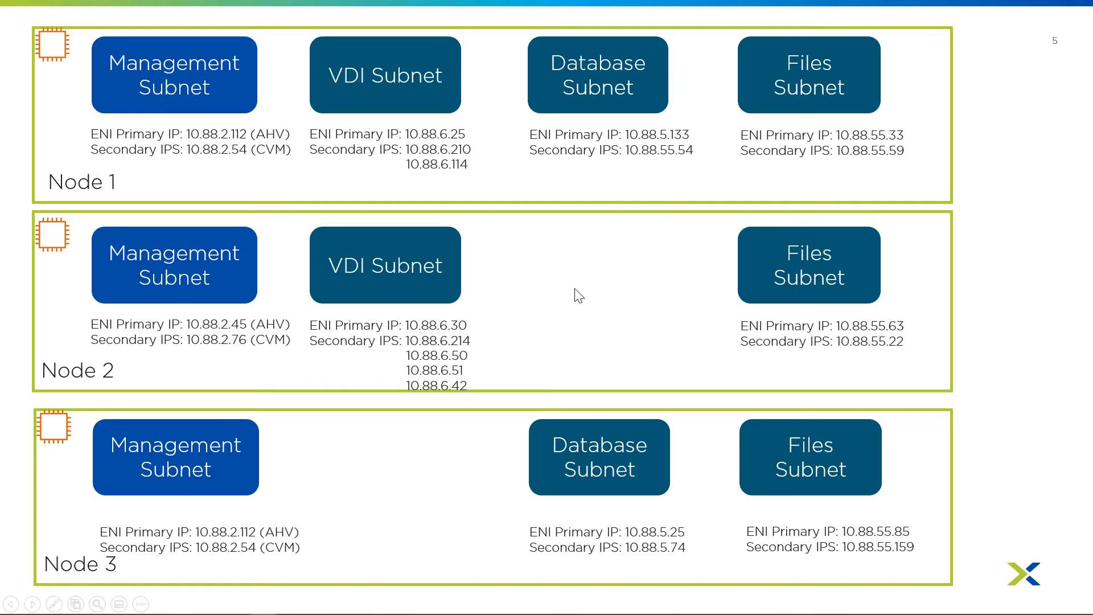
{"action": "mouse_move", "coordinate": [571, 284]}
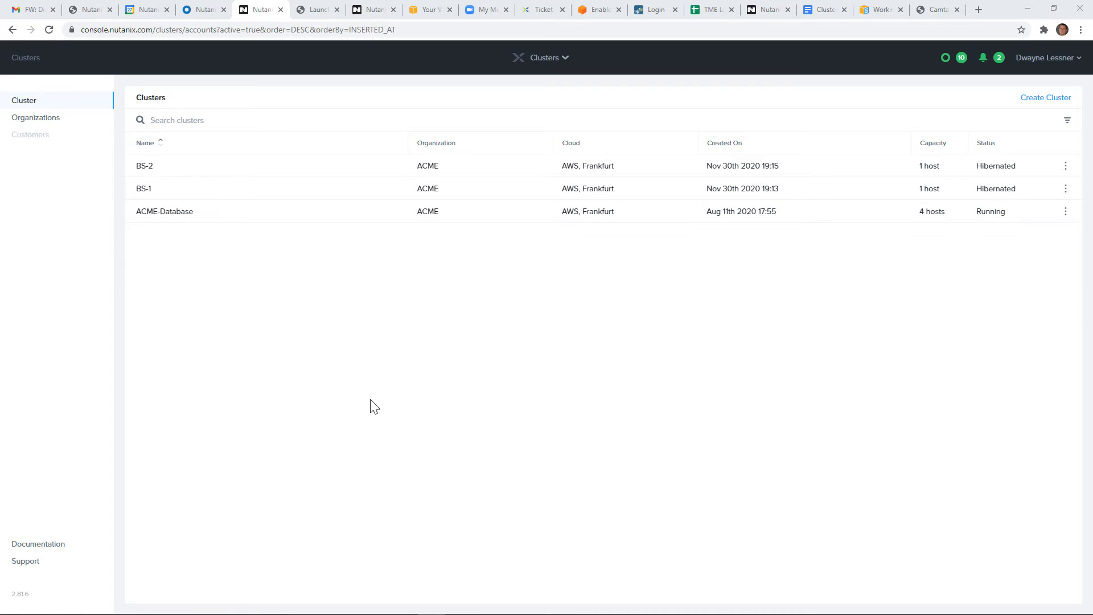
{"action": "mouse_move", "coordinate": [162, 229]}
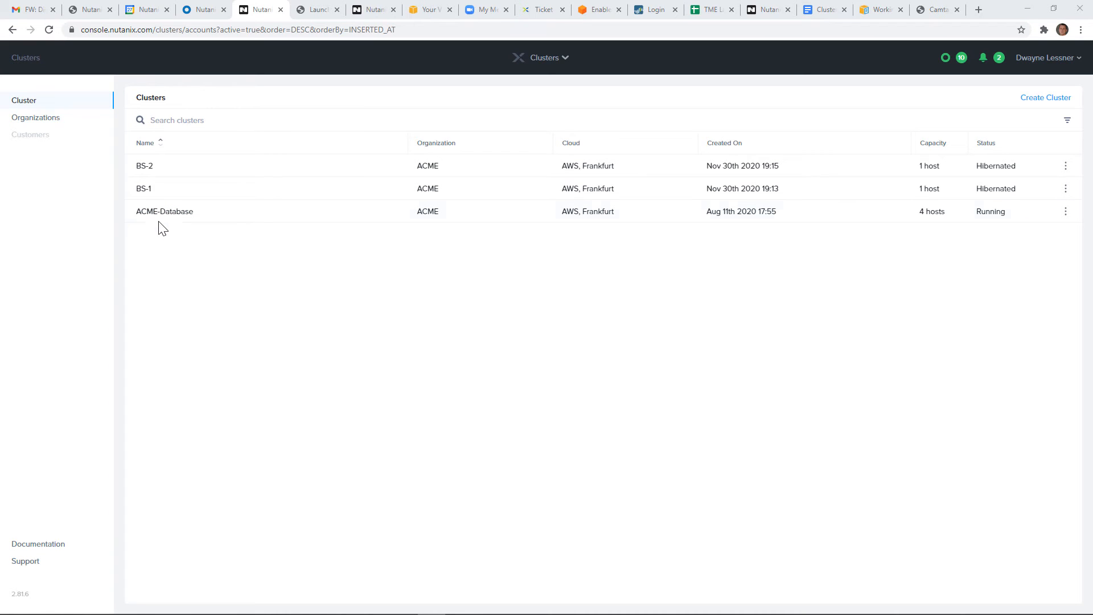
{"action": "mouse_move", "coordinate": [164, 212]}
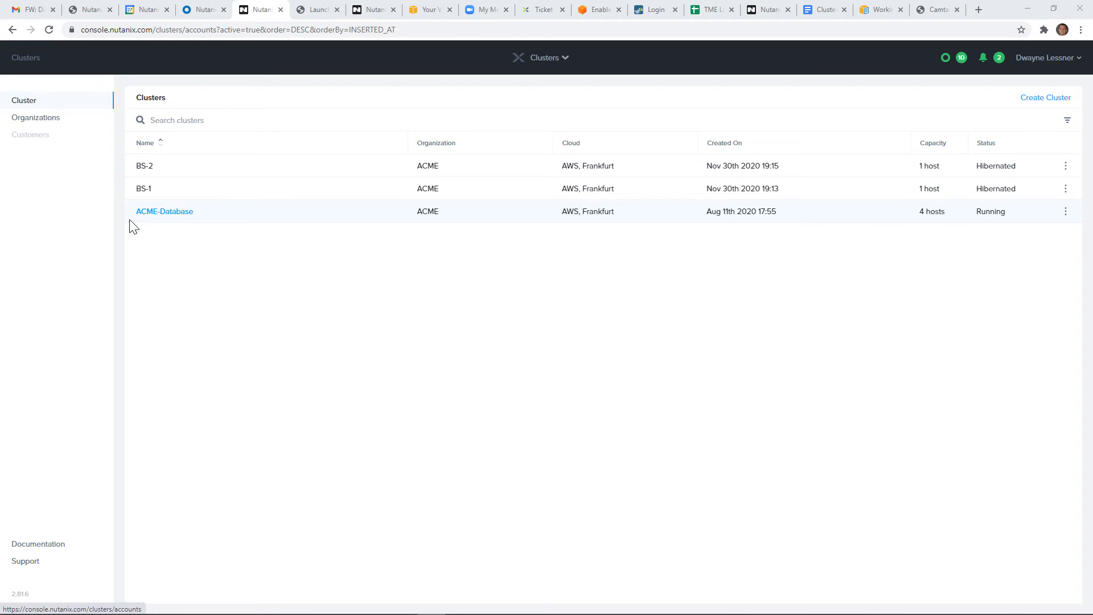
Step: Show the ACME-Database cluster summary and select its Cluster ID value for copying
{"action": "left_click", "coordinate": [164, 212]}
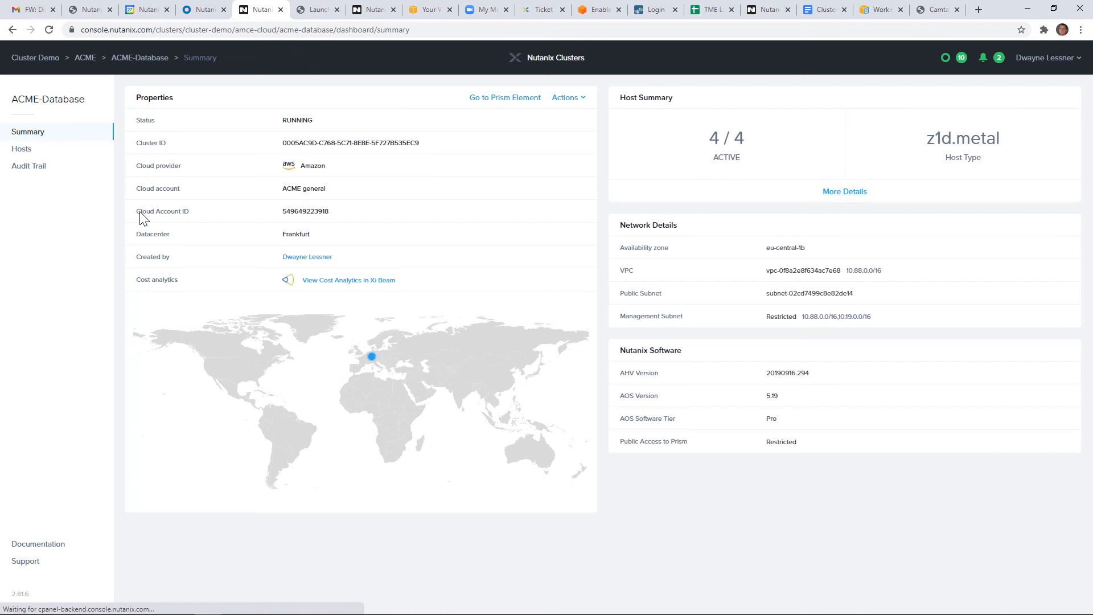
{"action": "mouse_move", "coordinate": [452, 181]}
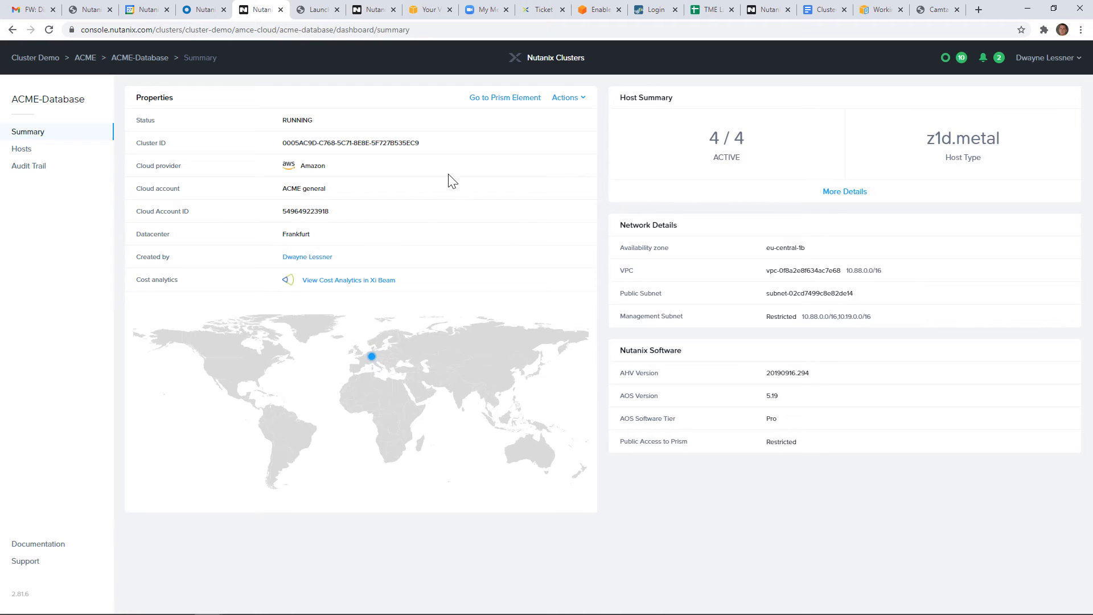
{"action": "double_click", "coordinate": [351, 144]}
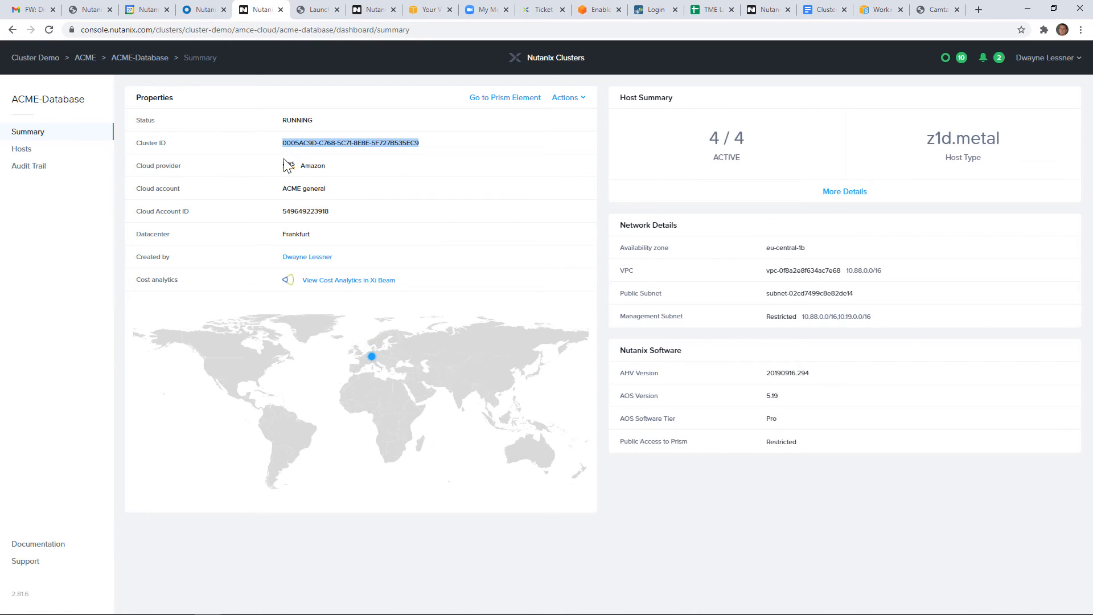
{"action": "mouse_move", "coordinate": [405, 234]}
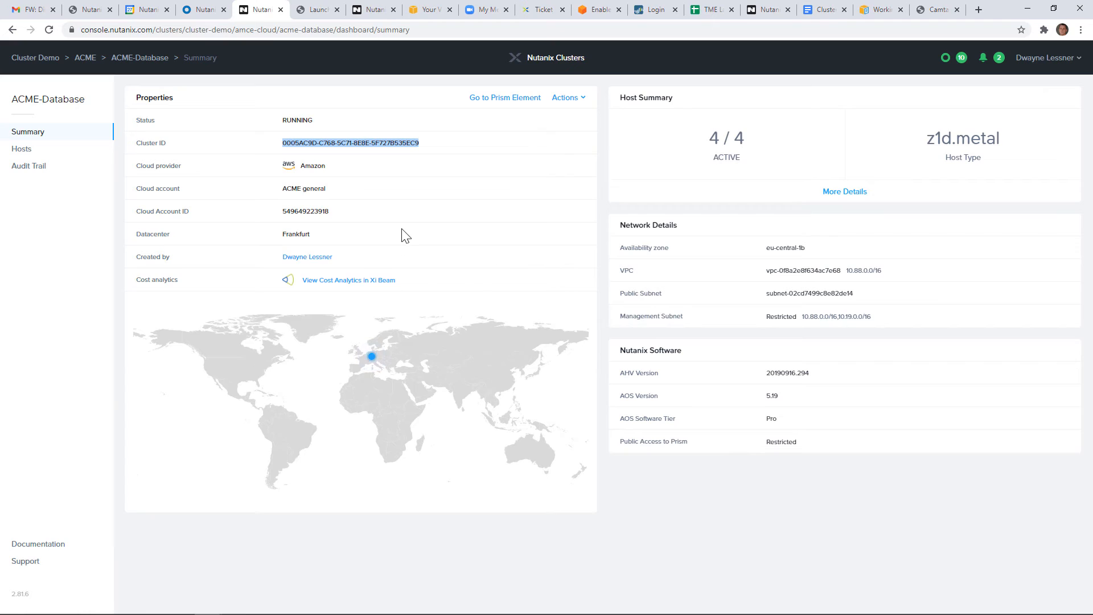
{"action": "mouse_move", "coordinate": [499, 193]}
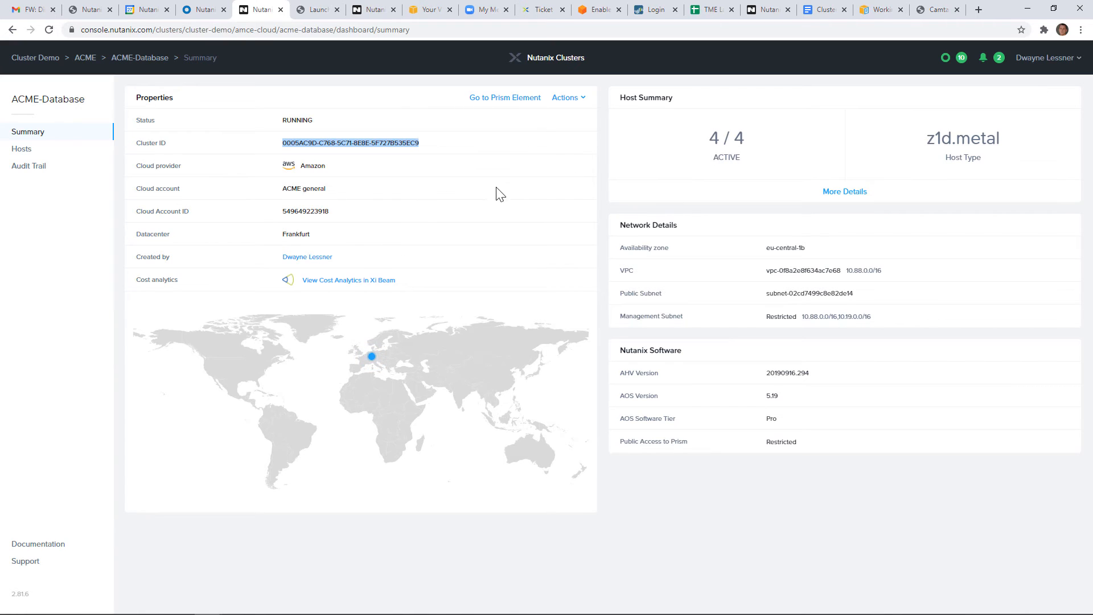
{"action": "mouse_move", "coordinate": [902, 216]}
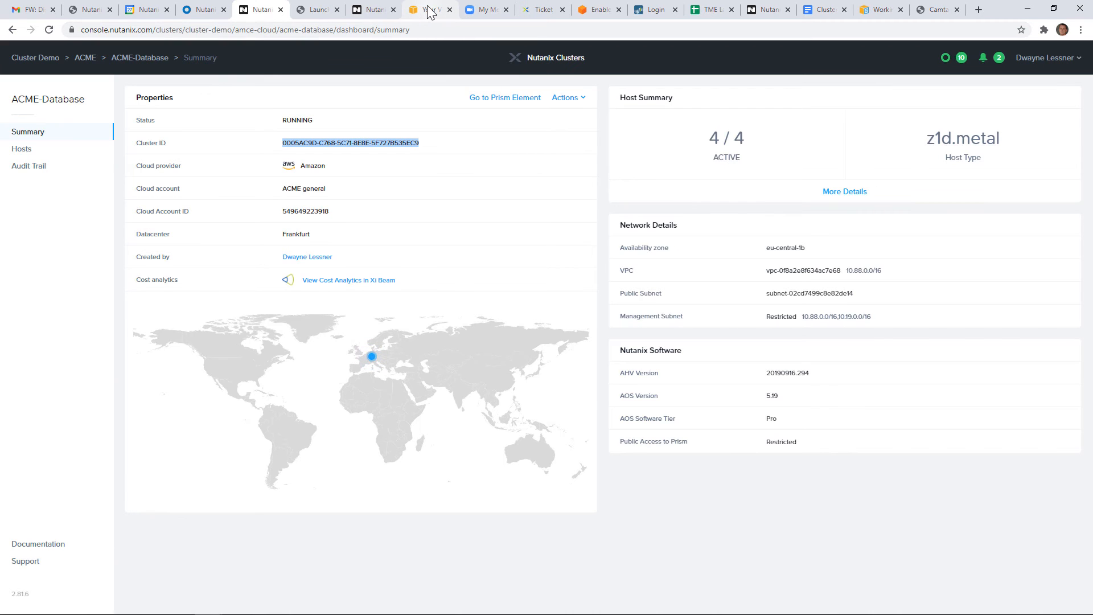
Step: Filter the AWS VPC Security Groups list by cluster ID 0005AC9D-C768-5C71-8E8E-5F727B535EC9
{"action": "left_click", "coordinate": [429, 9]}
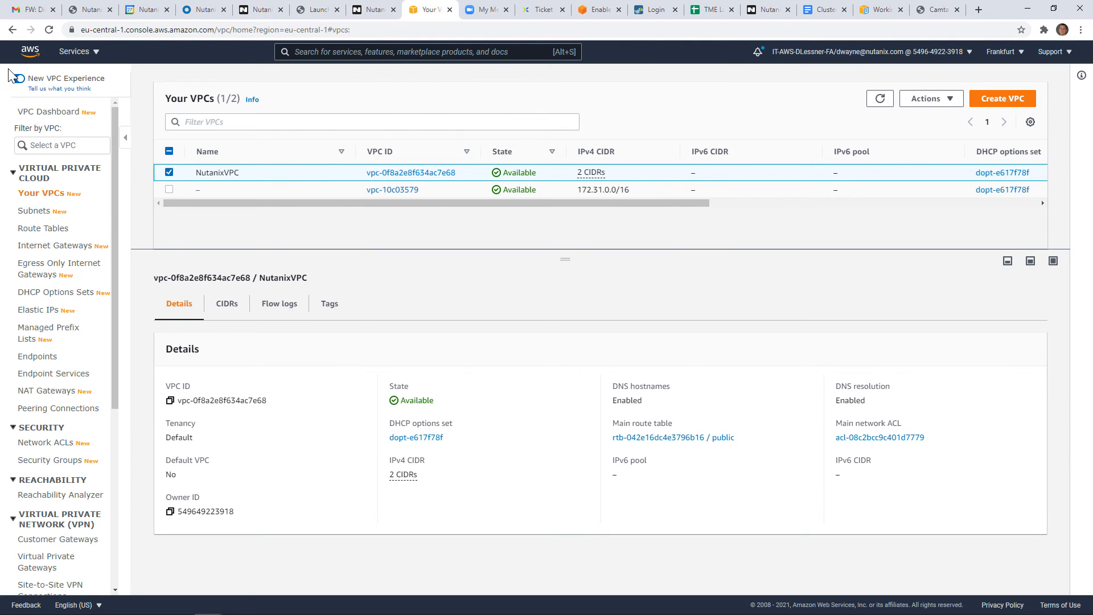
{"action": "left_click", "coordinate": [14, 78]}
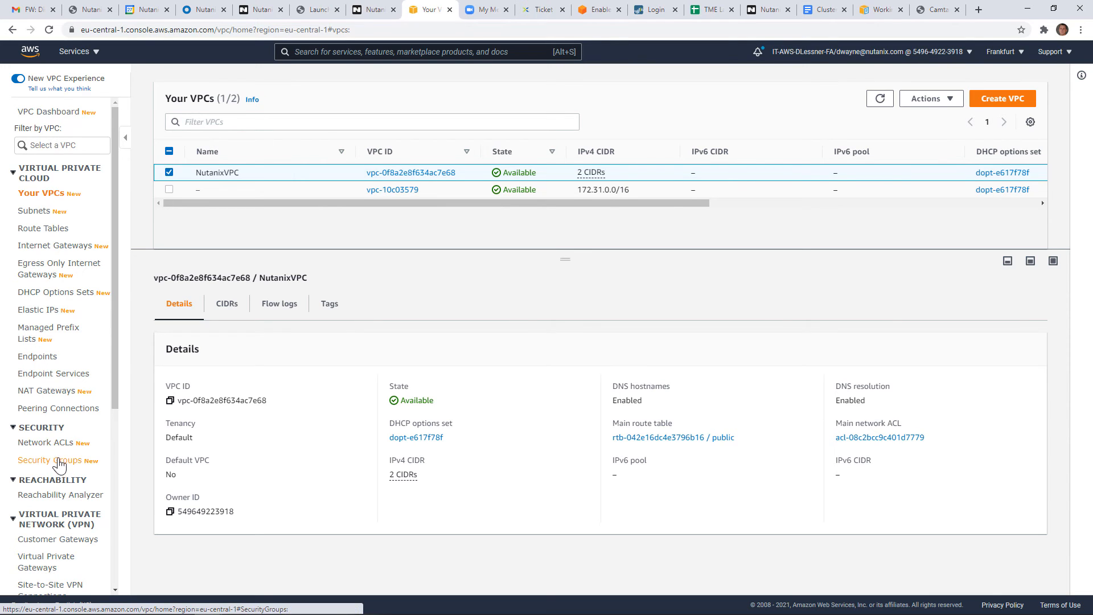
{"action": "left_click", "coordinate": [53, 460]}
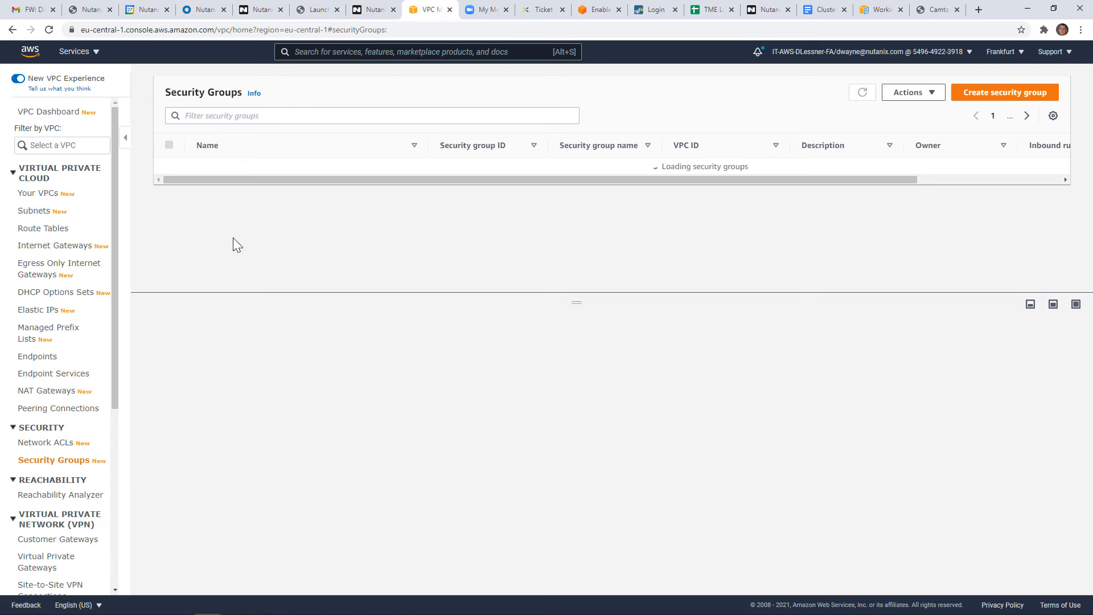
{"action": "type", "text": "0005AC9D-C768-5C71-8E8E-5F727B535EC9"}
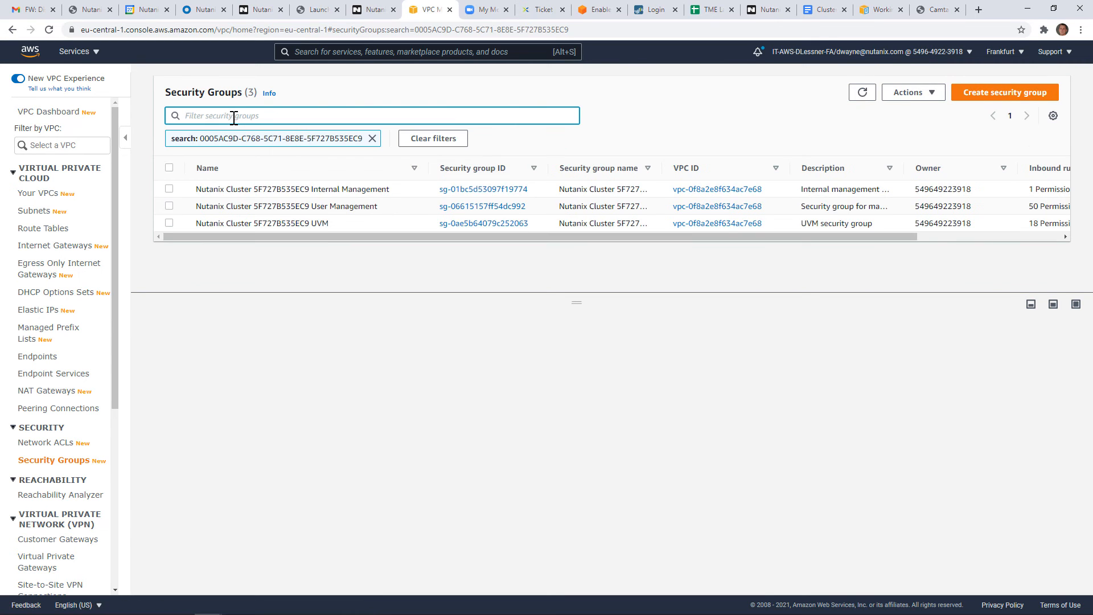
{"action": "mouse_move", "coordinate": [278, 191]}
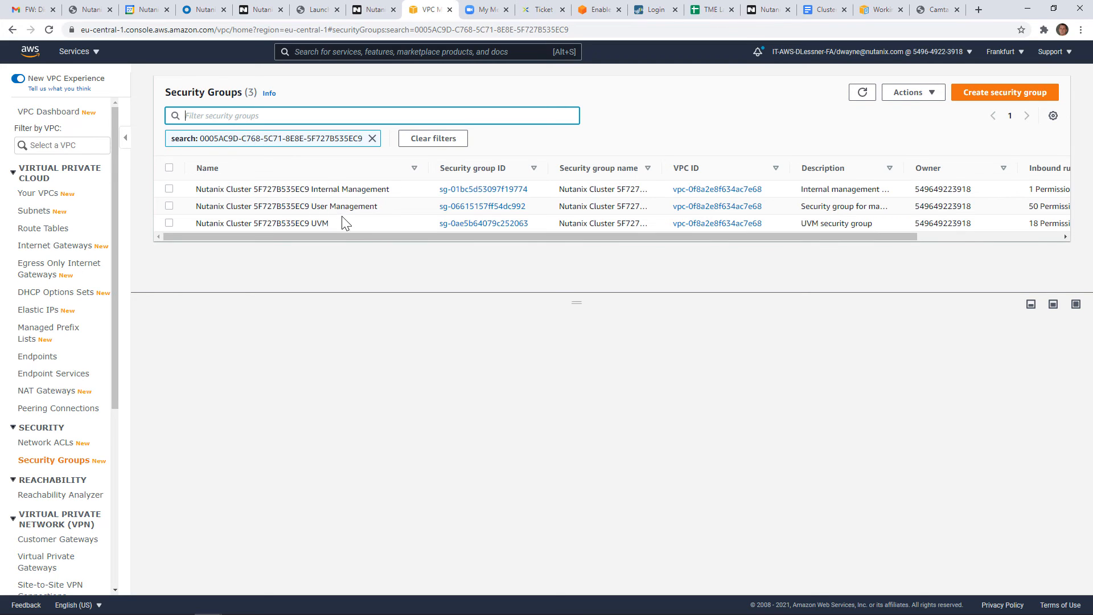
{"action": "mouse_move", "coordinate": [339, 222]}
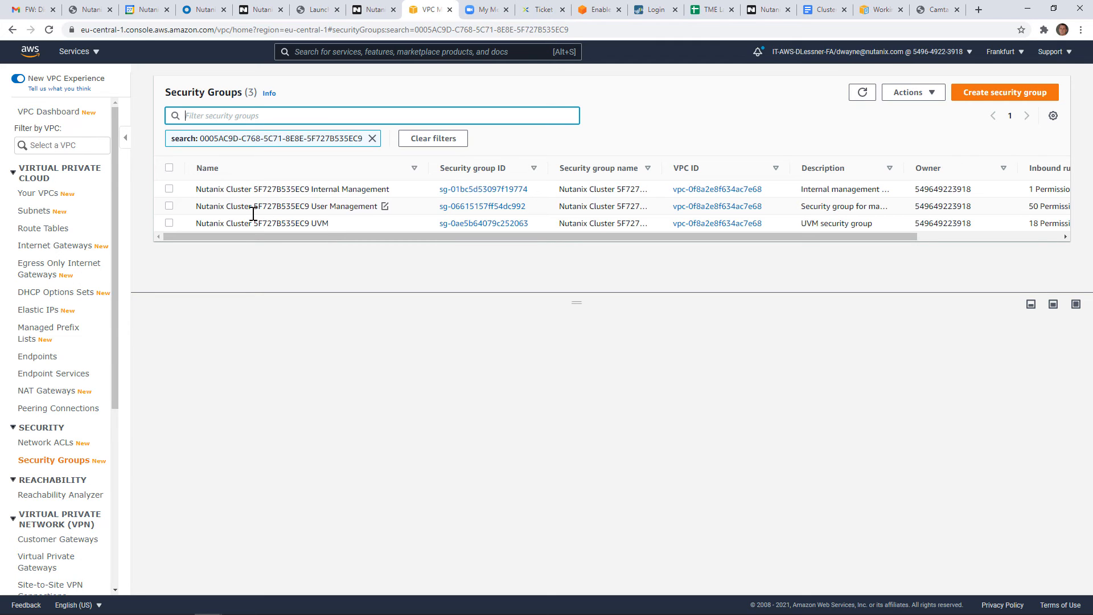
Step: Review the User Management group's outbound and inbound rules, including HTTP 80 and TCP 2030, 3205
{"action": "left_click", "coordinate": [169, 206]}
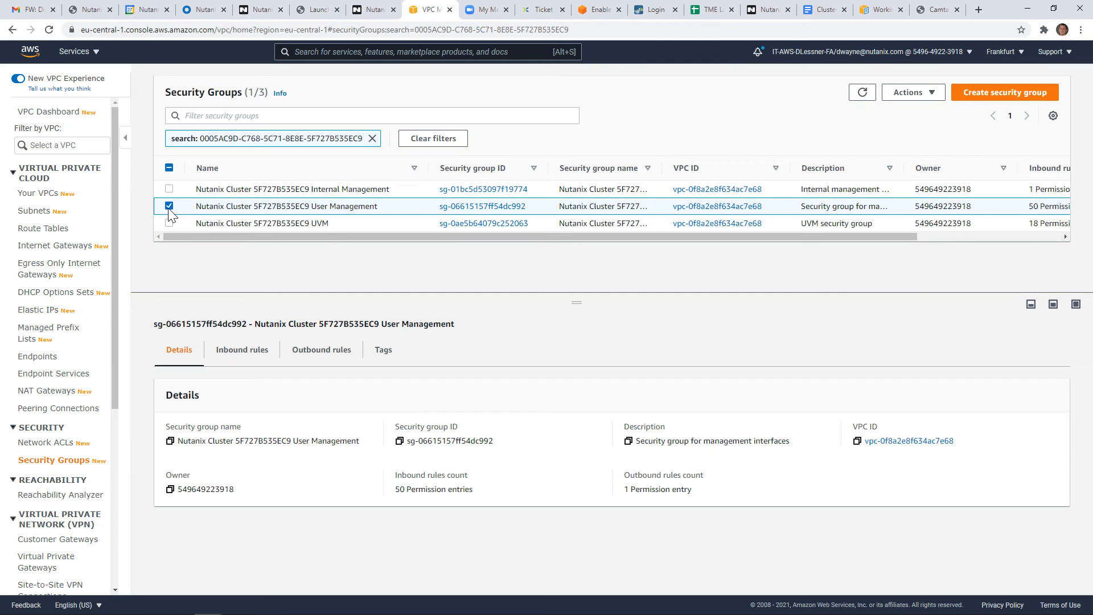
{"action": "left_click", "coordinate": [320, 350]}
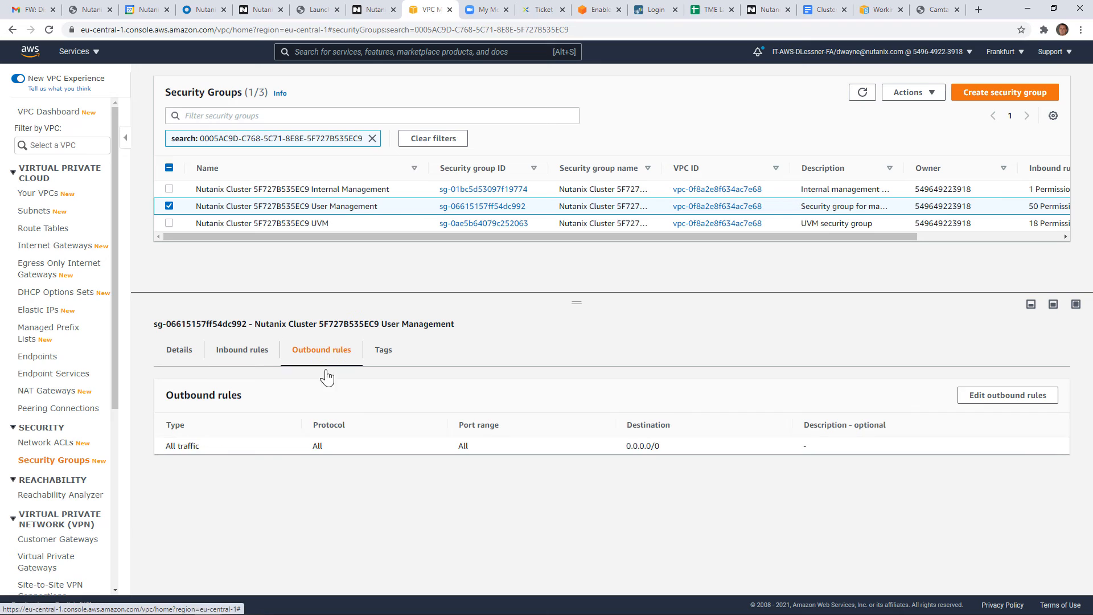
{"action": "mouse_move", "coordinate": [241, 349]}
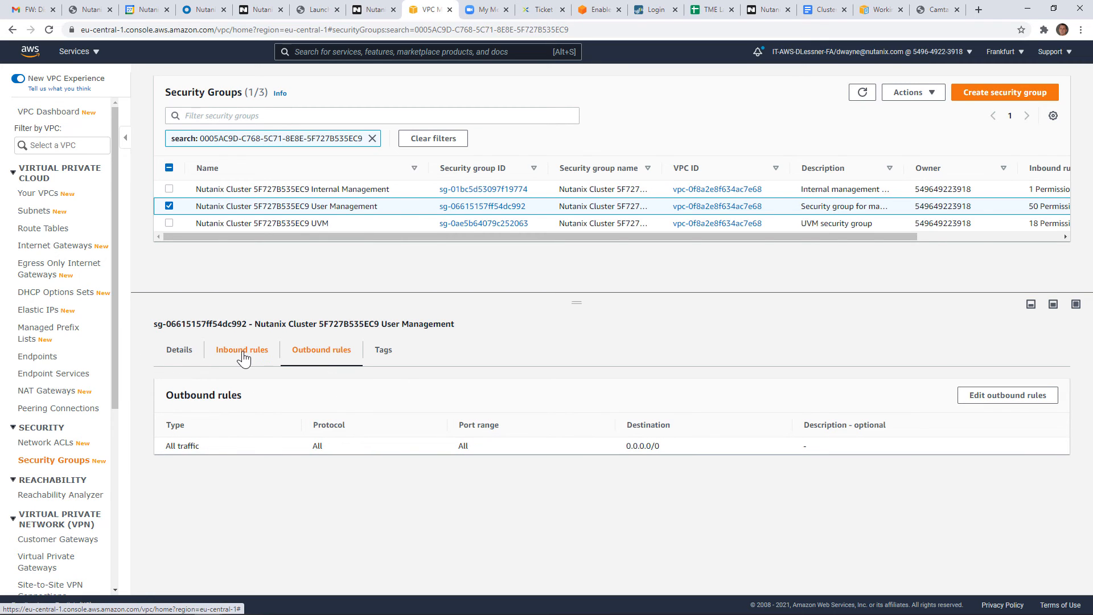
{"action": "left_click", "coordinate": [241, 350]}
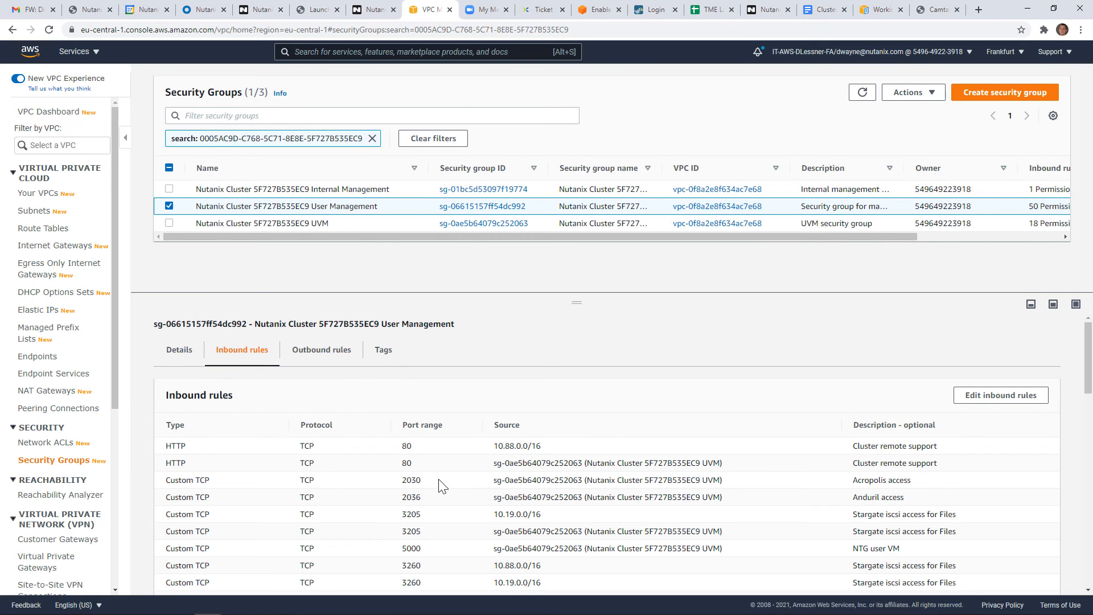
{"action": "scroll", "scroll_direction": "down", "scroll_amount": 3}
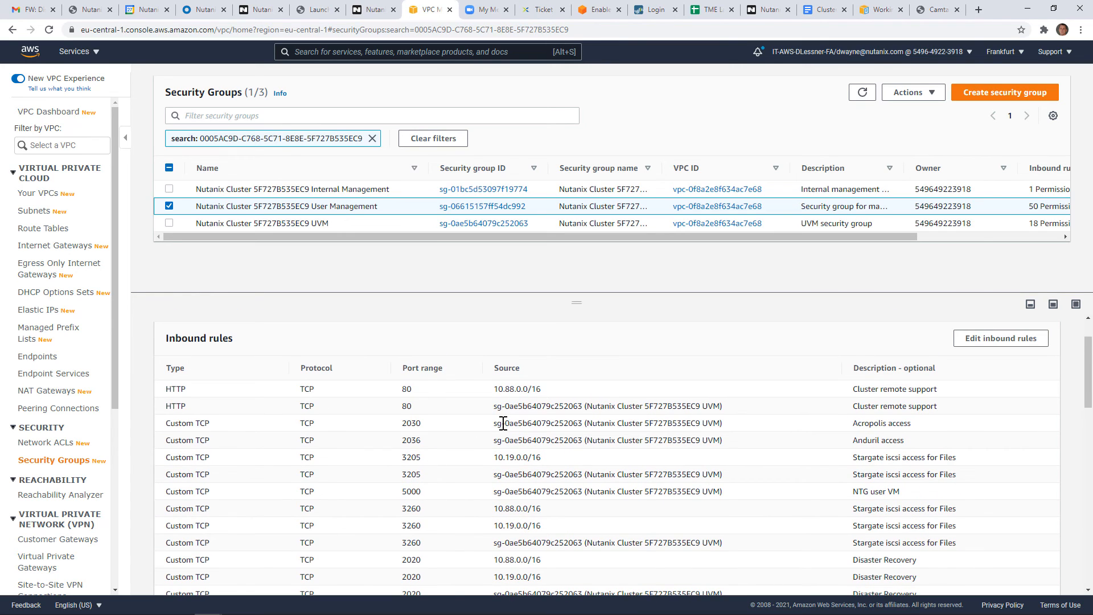
{"action": "scroll", "scroll_direction": "down", "scroll_amount": 3}
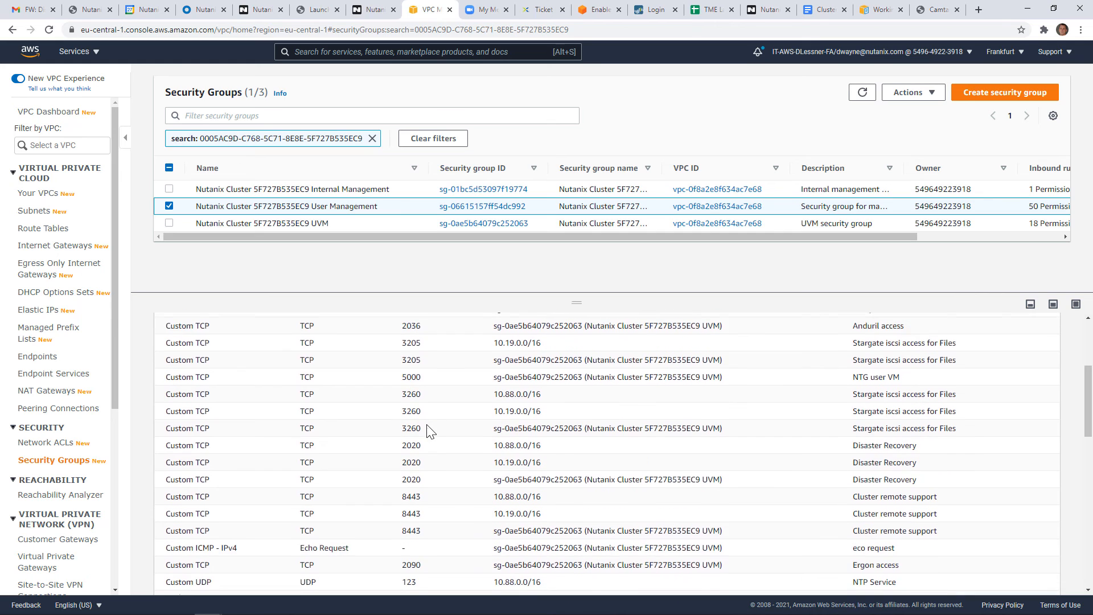
{"action": "scroll", "scroll_direction": "down", "scroll_amount": 3}
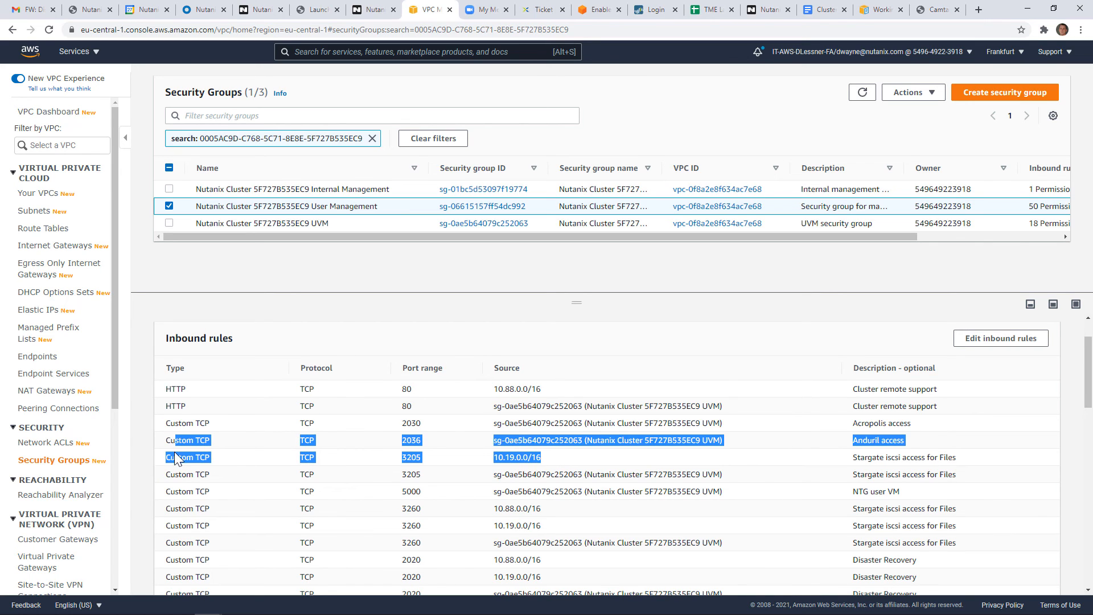
{"action": "left_click", "coordinate": [187, 457]}
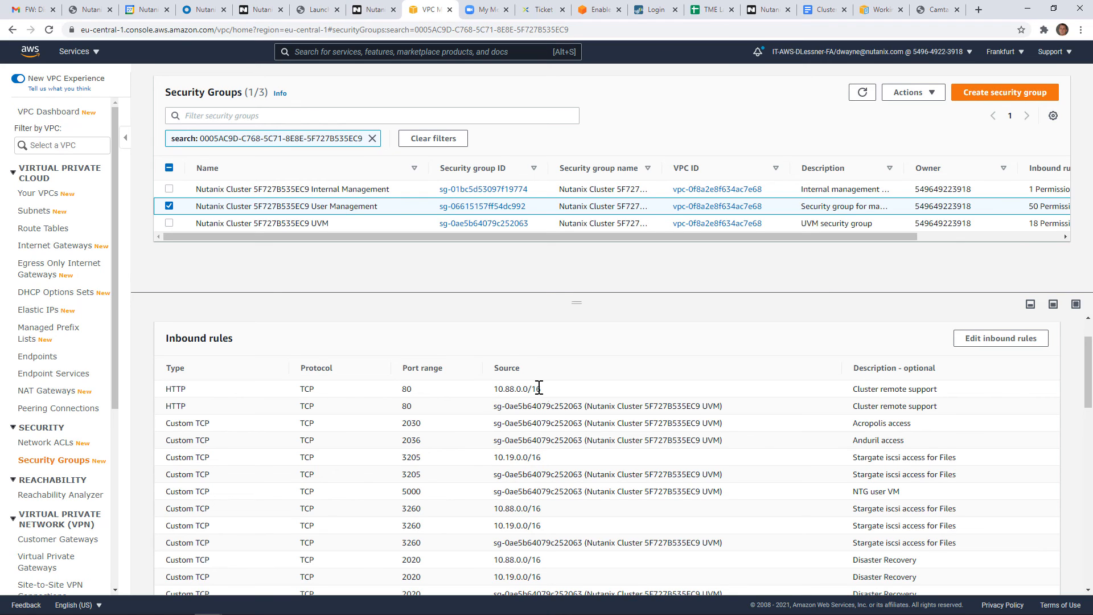
{"action": "double_click", "coordinate": [516, 388]}
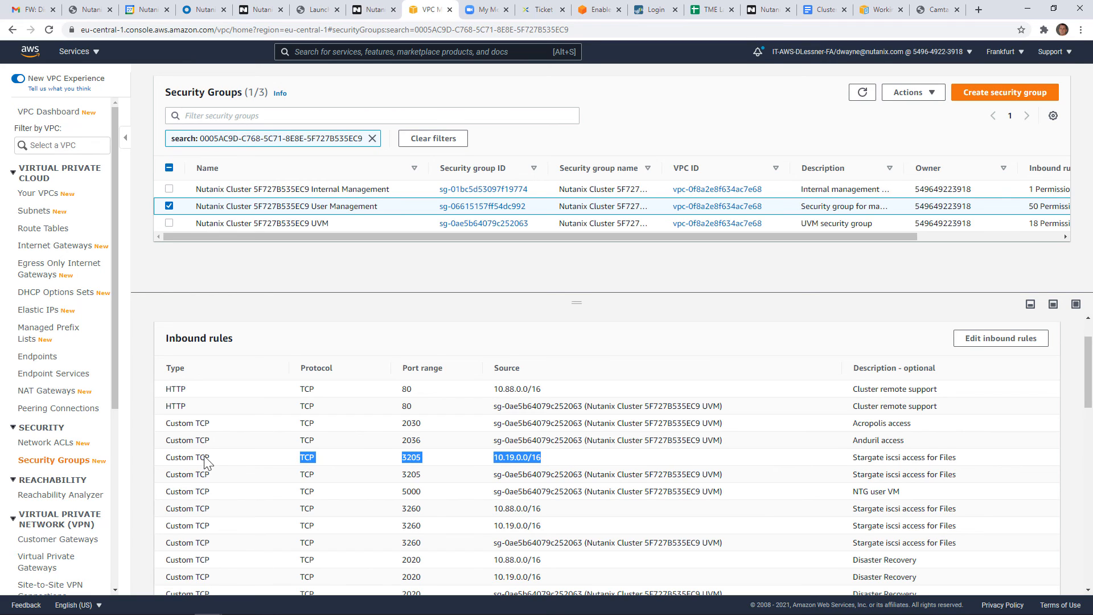
{"action": "double_click", "coordinate": [187, 456]}
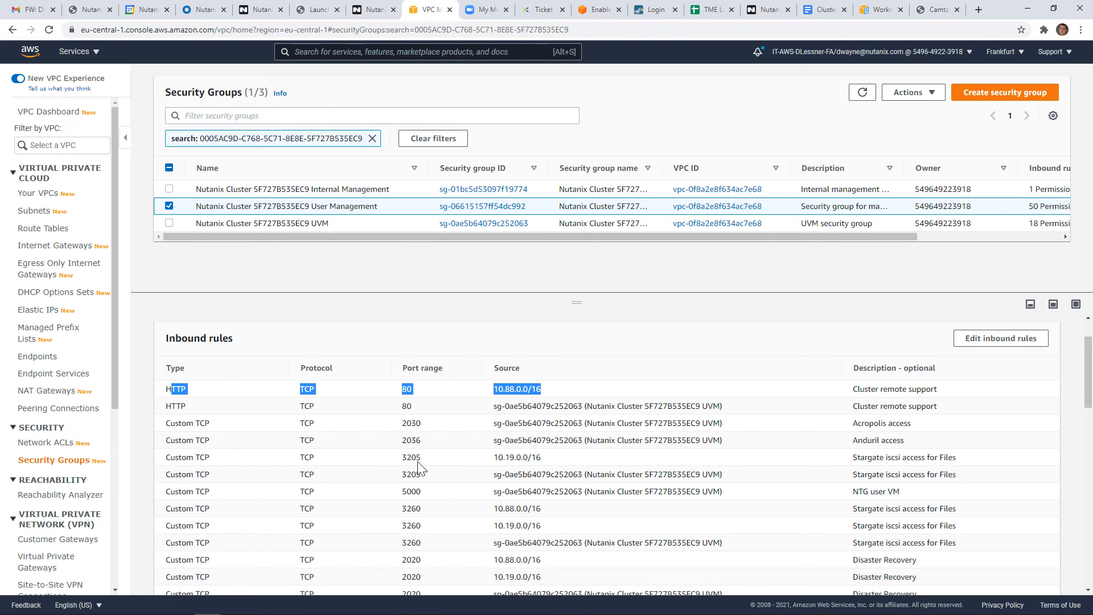
{"action": "scroll", "scroll_direction": "down", "scroll_amount": 3}
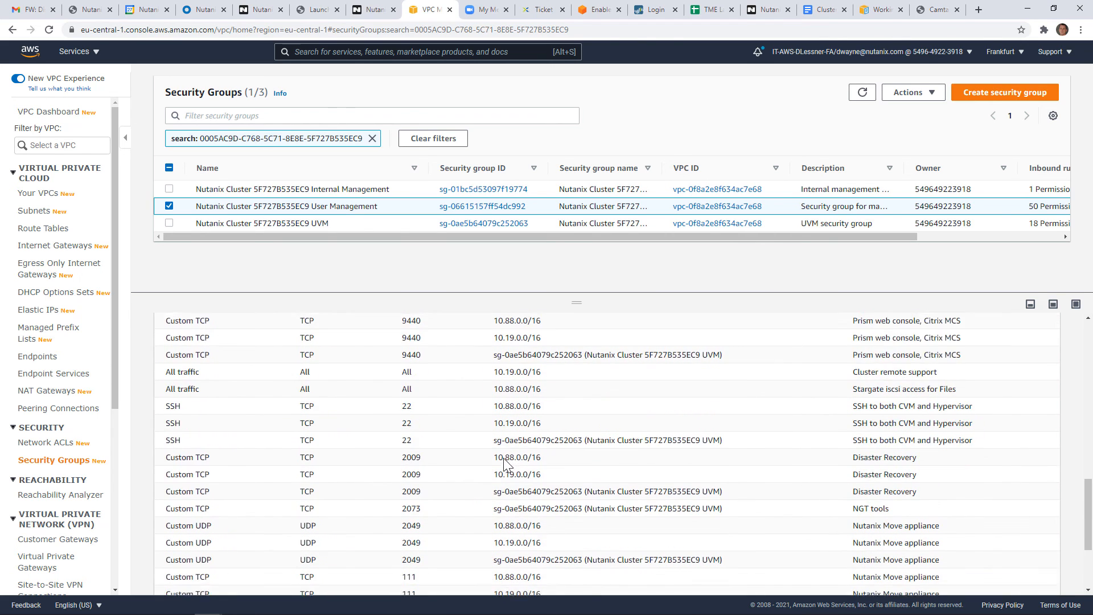
{"action": "scroll", "scroll_direction": "down", "scroll_amount": 3}
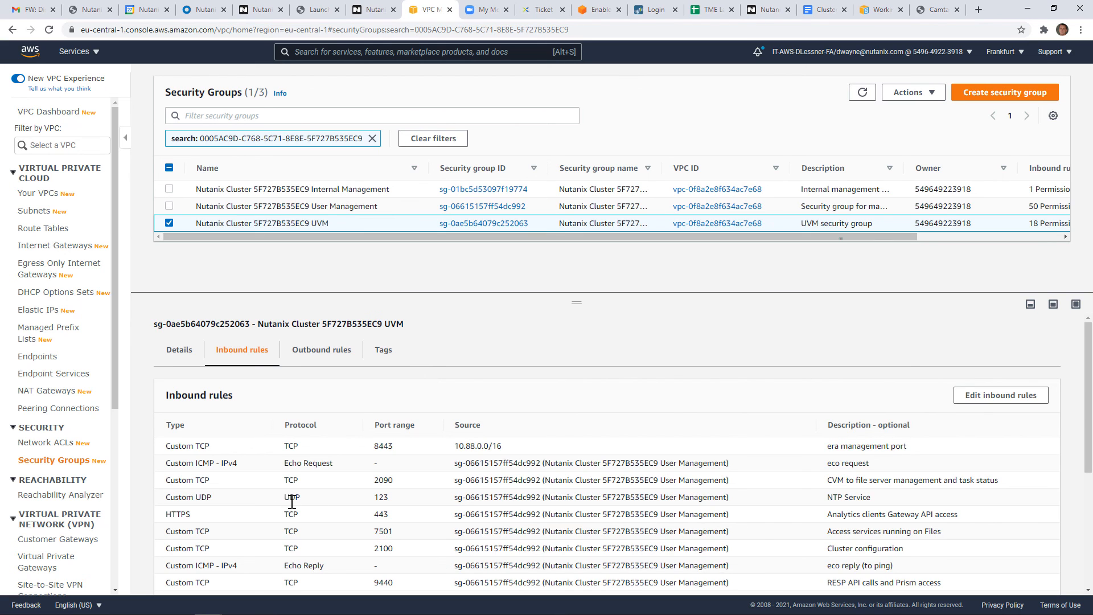
Step: Scroll the UVM group's inbound rules covering era management, NTP and Prism access entries
{"action": "scroll", "scroll_direction": "down", "scroll_amount": 3}
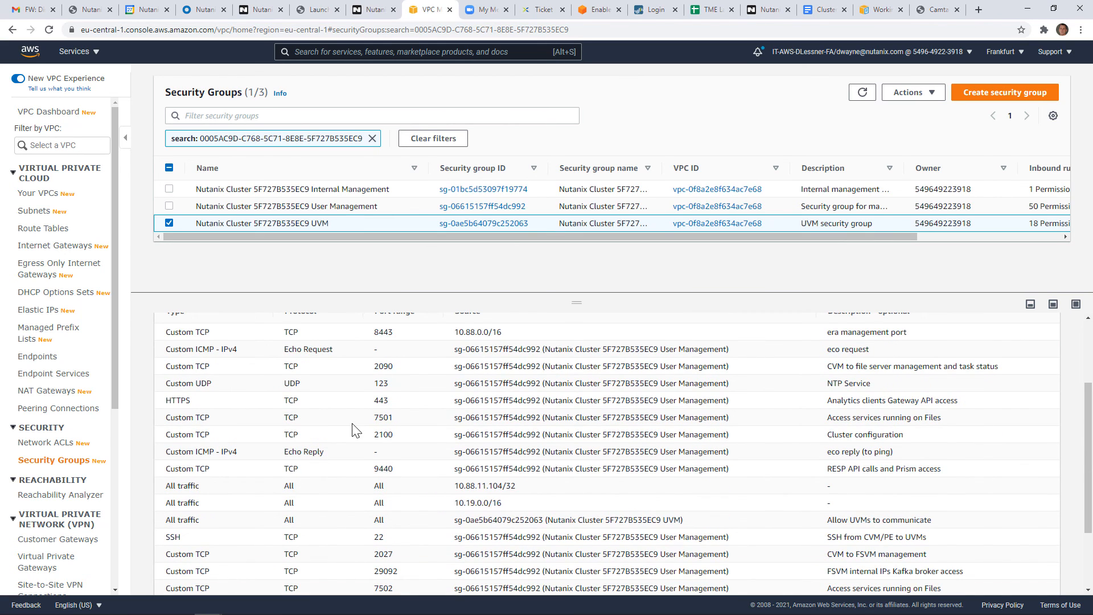
{"action": "scroll", "scroll_direction": "down", "scroll_amount": 3}
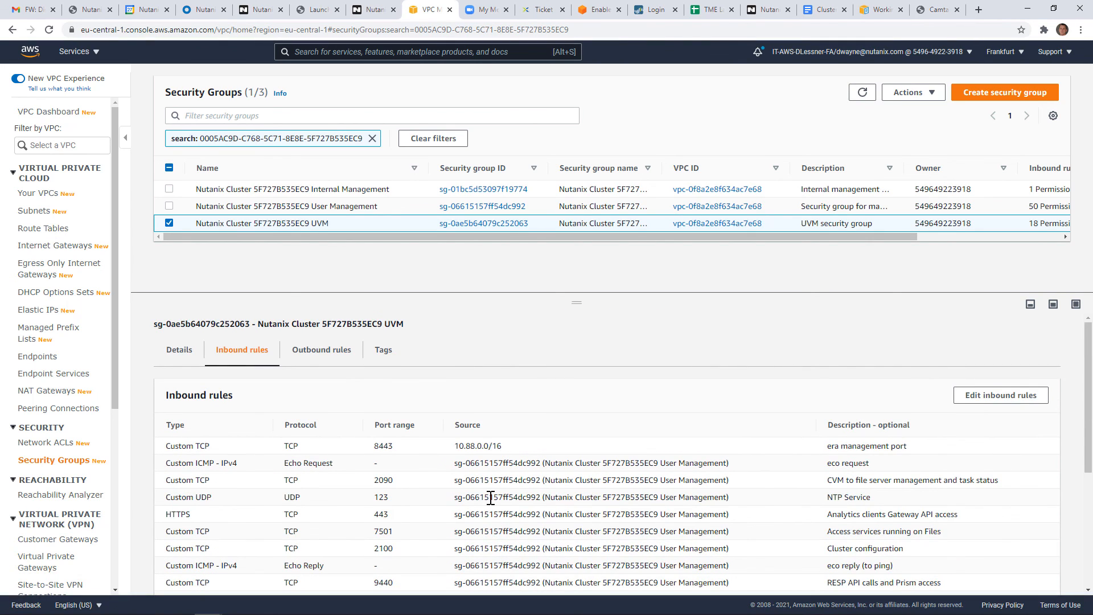
{"action": "mouse_move", "coordinate": [368, 424]}
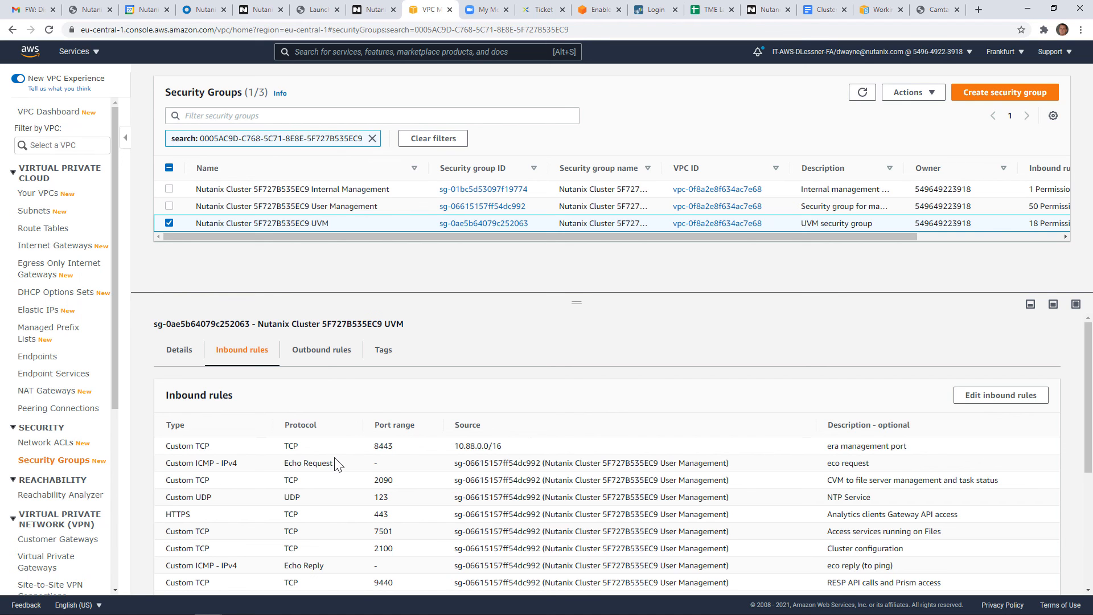
{"action": "mouse_move", "coordinate": [126, 260]}
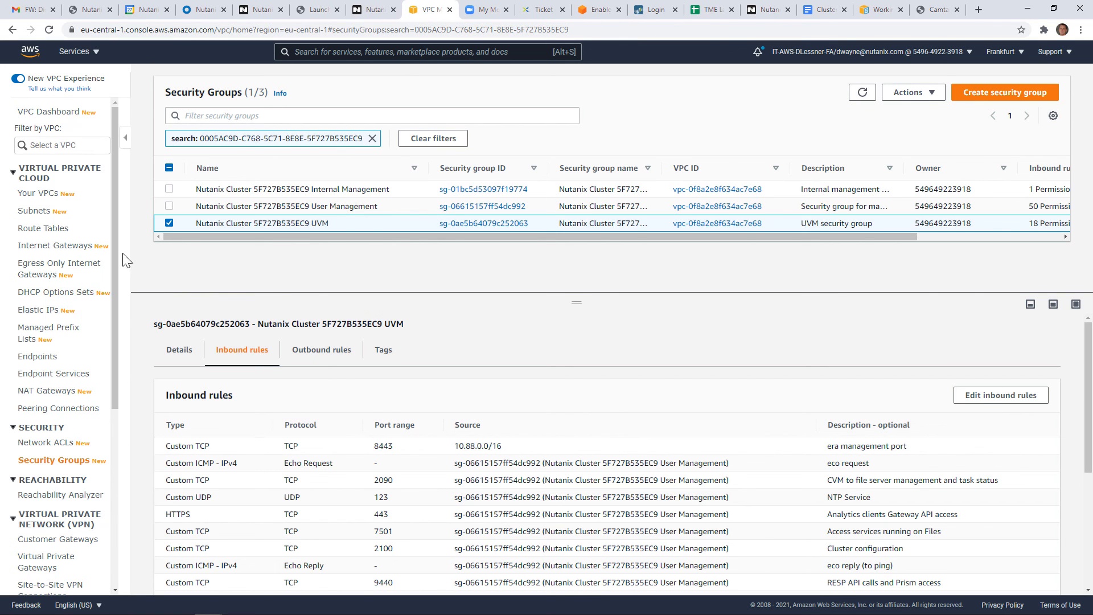